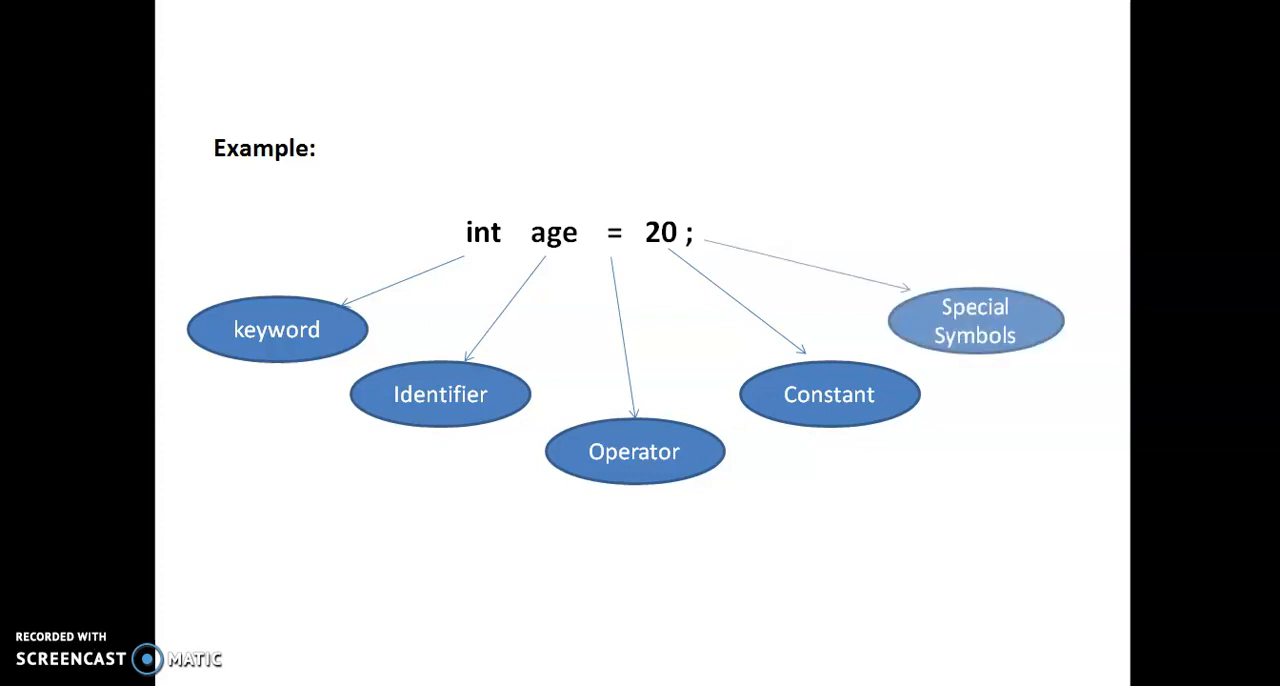
Step: Advance the slideshow one slide, past the int age = 20; token example to the Keywords slide
key(Right)
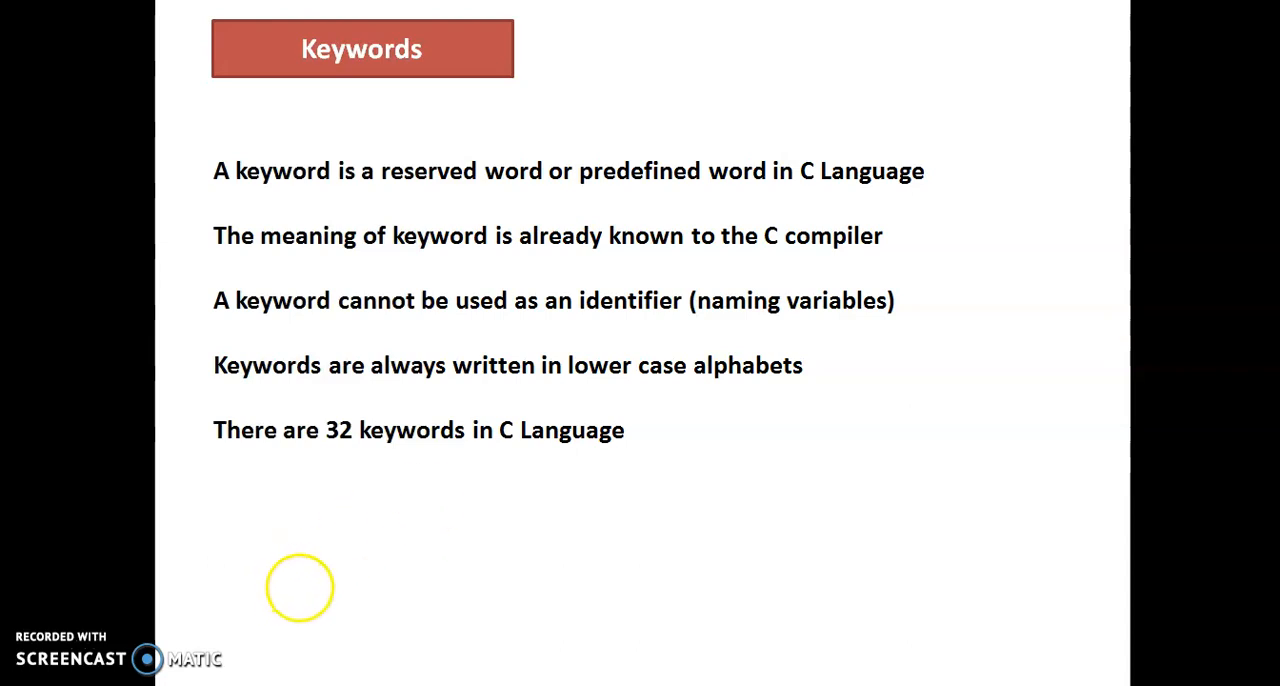
mouse_move(115, 417)
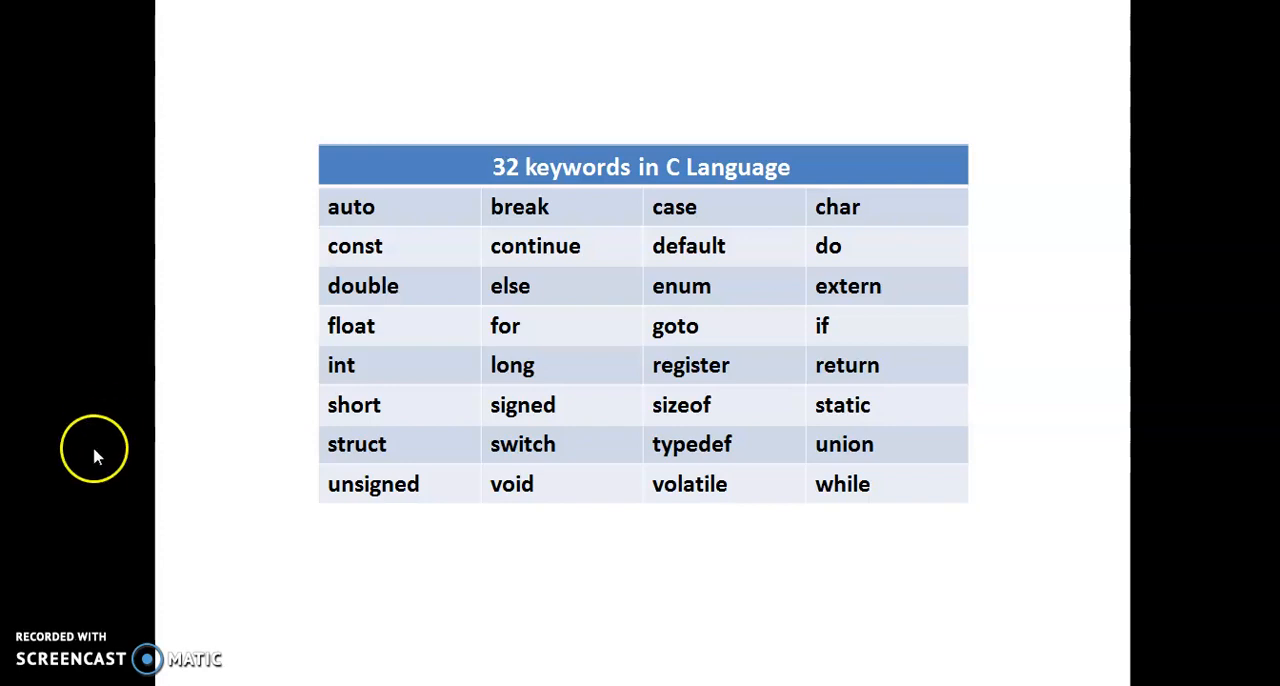
mouse_move(85, 520)
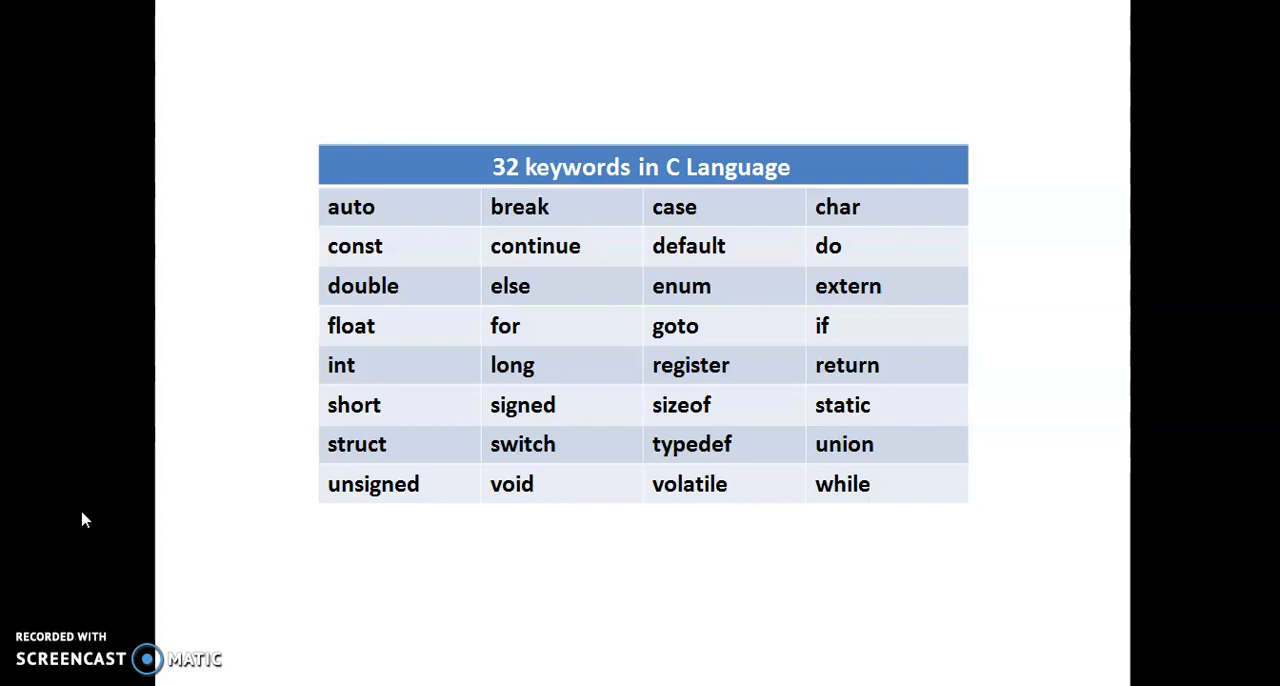
Step: Move the slideshow to the table listing all 32 C keywords, auto through while
click(60, 553)
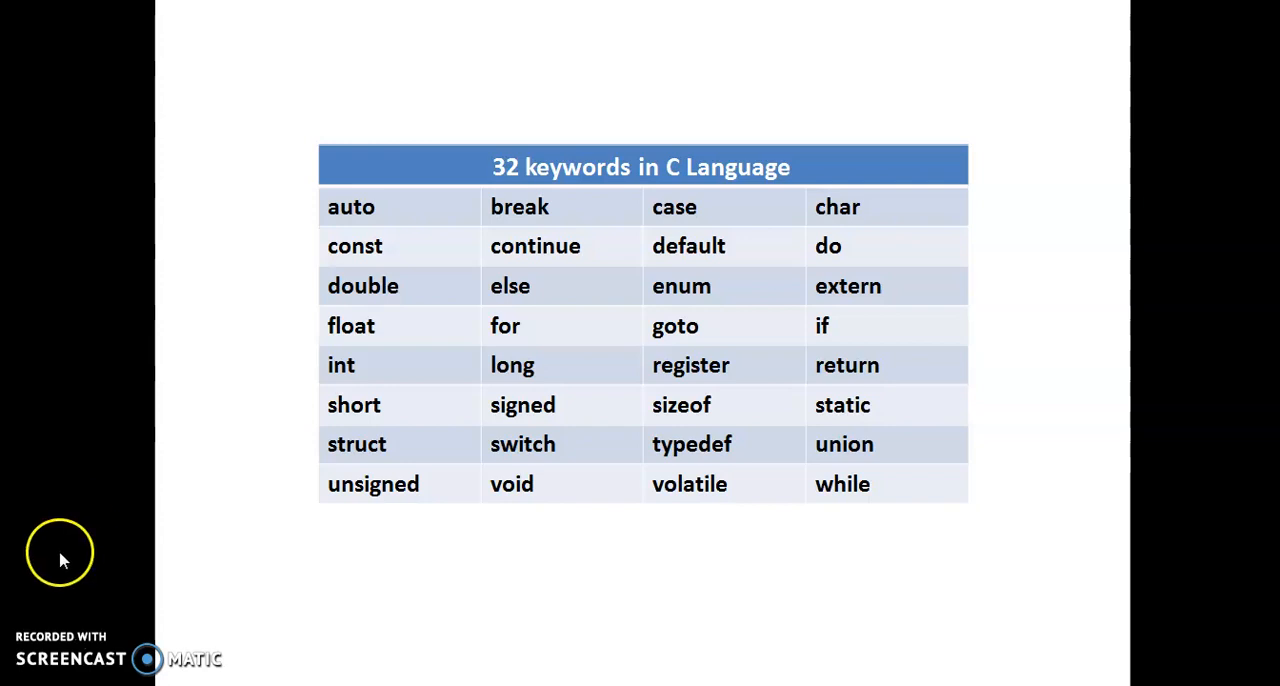
mouse_move(402, 560)
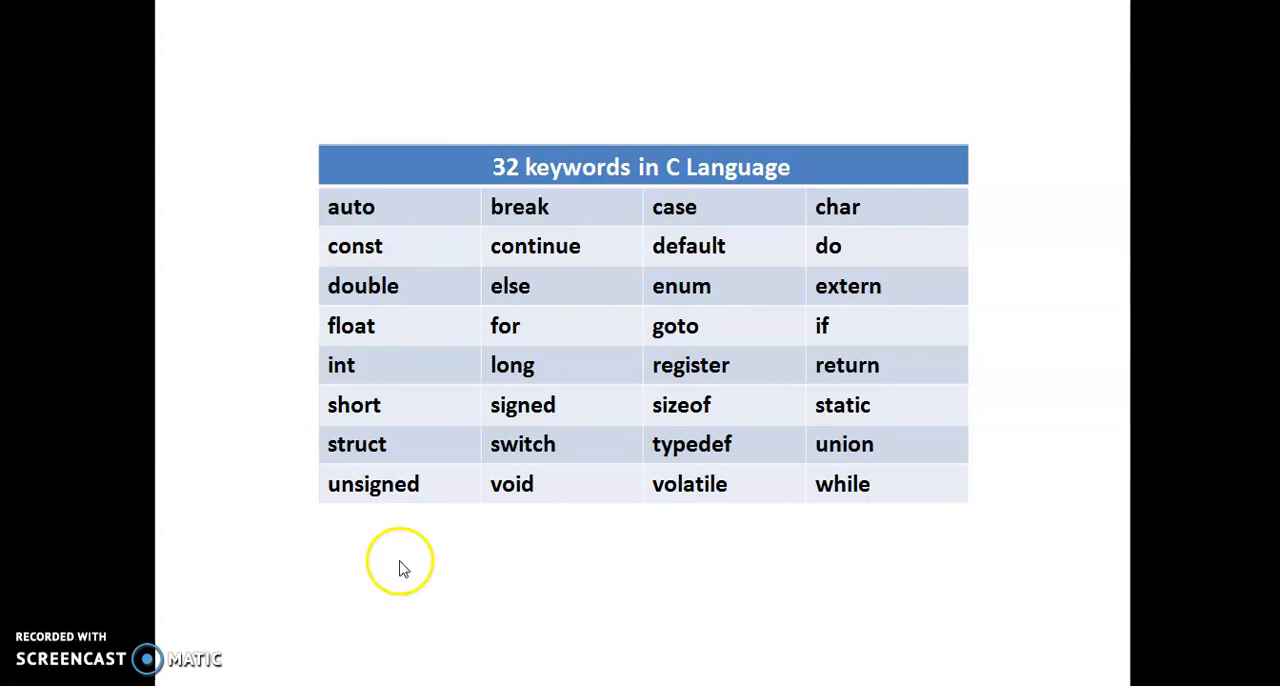